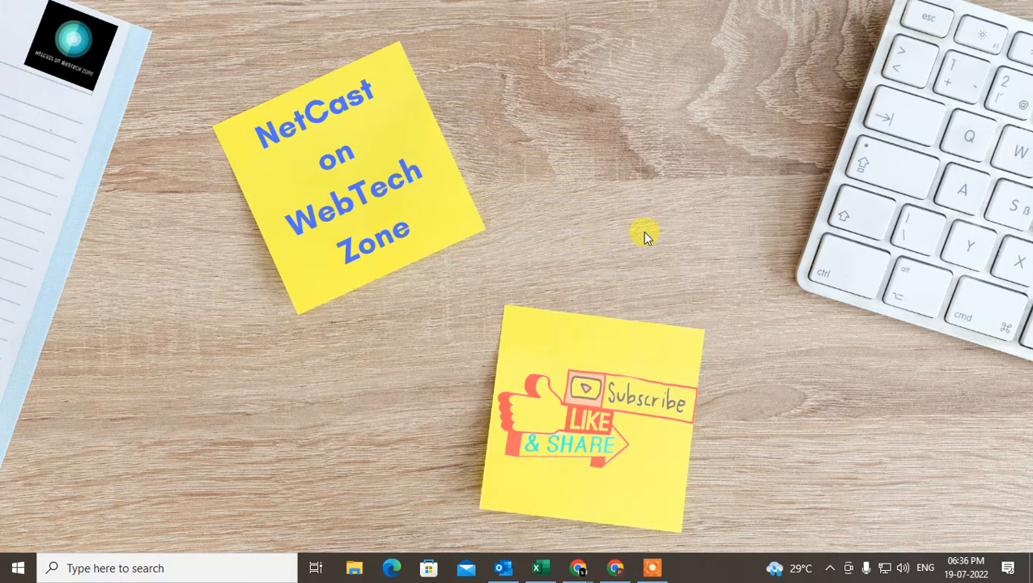
{"action": "mouse_move", "coordinate": [687, 212]}
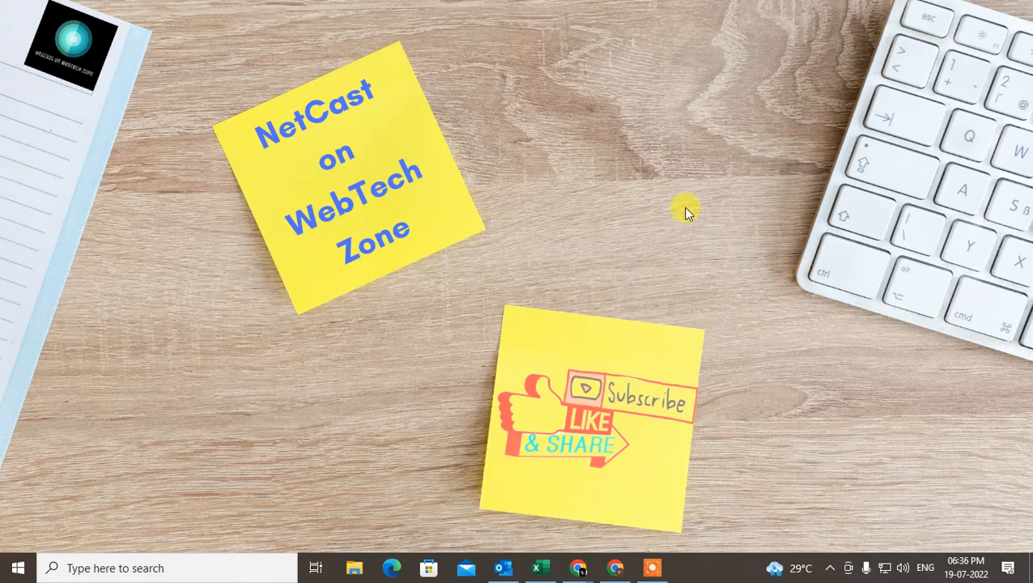
{"action": "mouse_move", "coordinate": [450, 242]}
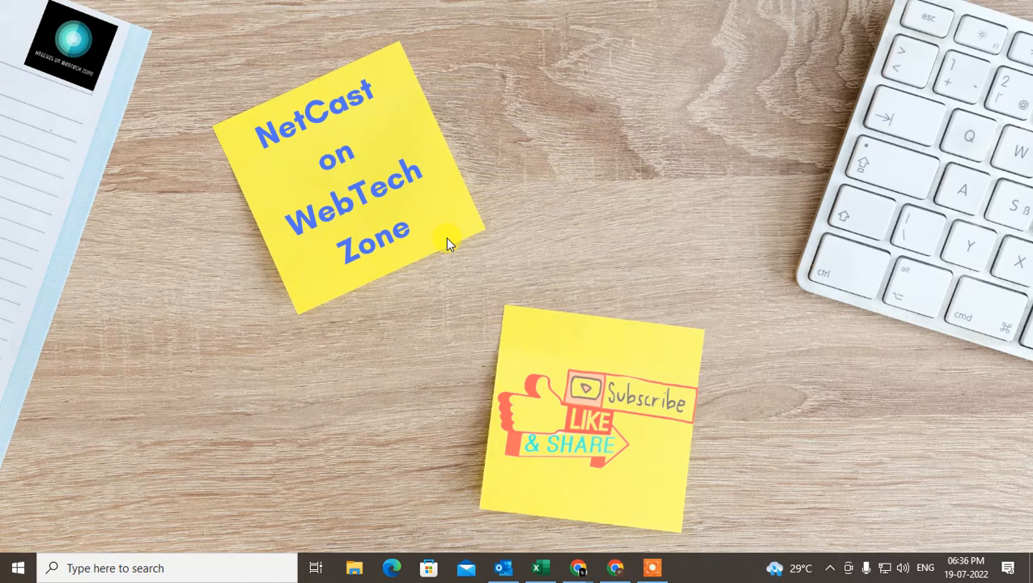
{"action": "mouse_move", "coordinate": [463, 233]}
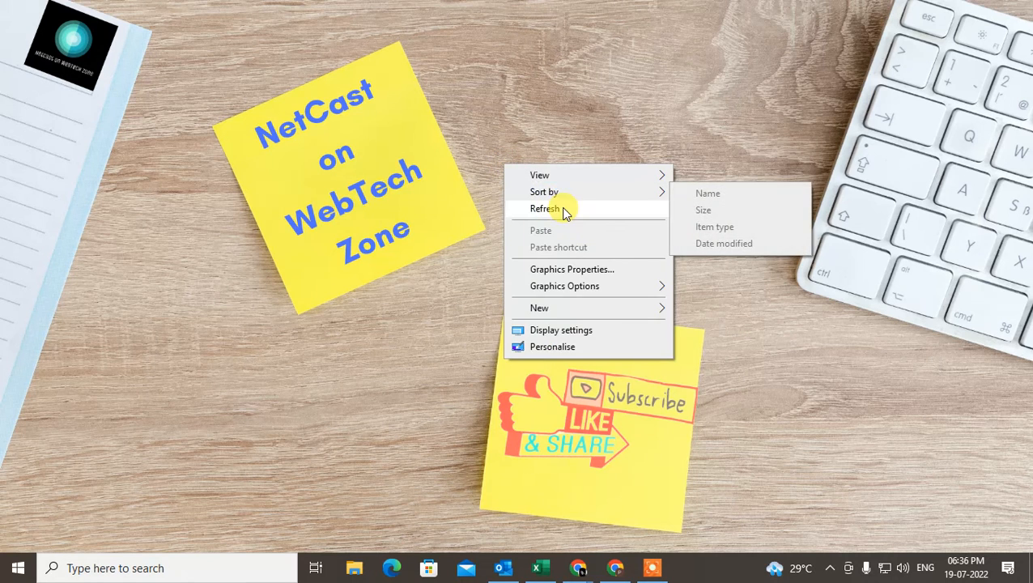
Step: Show the Microsoft Outlook Test Message from the Inbox in the reading pane
{"action": "left_click", "coordinate": [591, 363]}
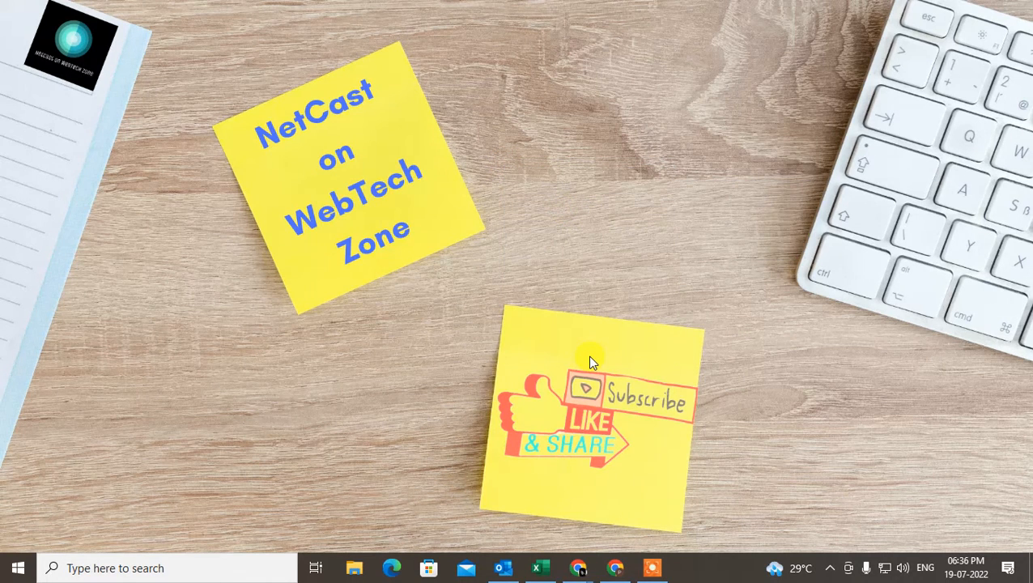
{"action": "mouse_move", "coordinate": [515, 526]}
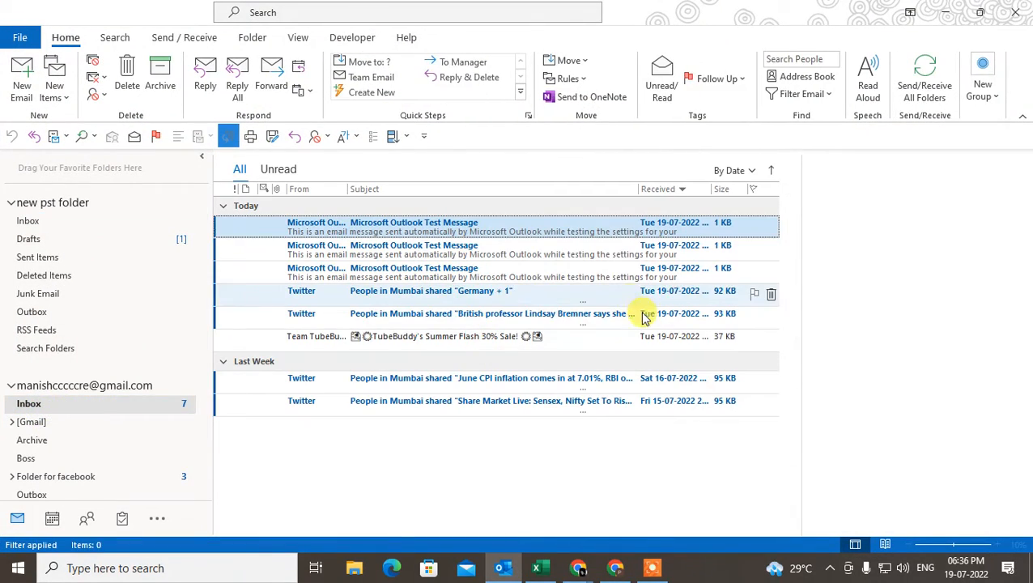
{"action": "left_click", "coordinate": [482, 227]}
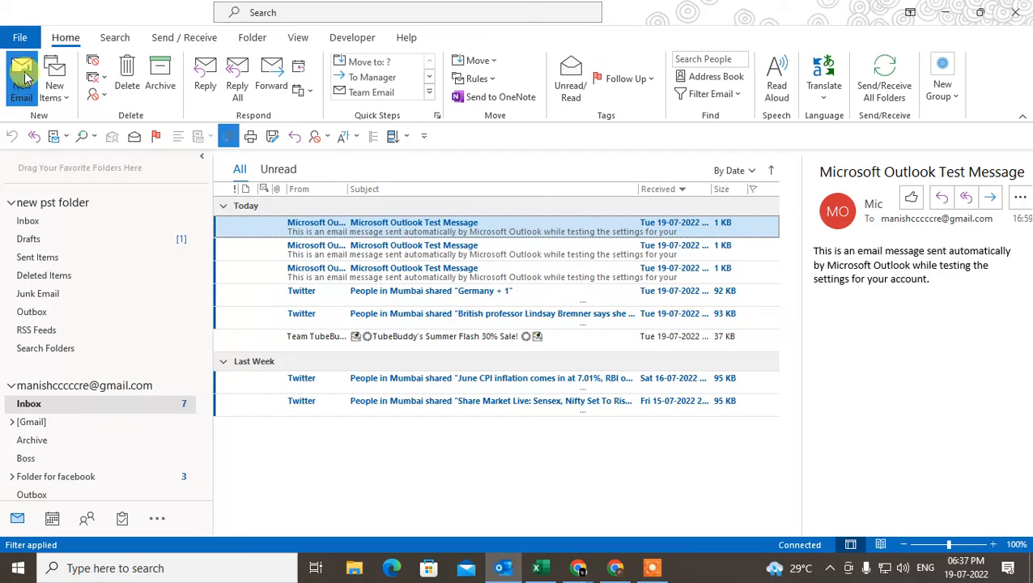
{"action": "left_click", "coordinate": [23, 78]}
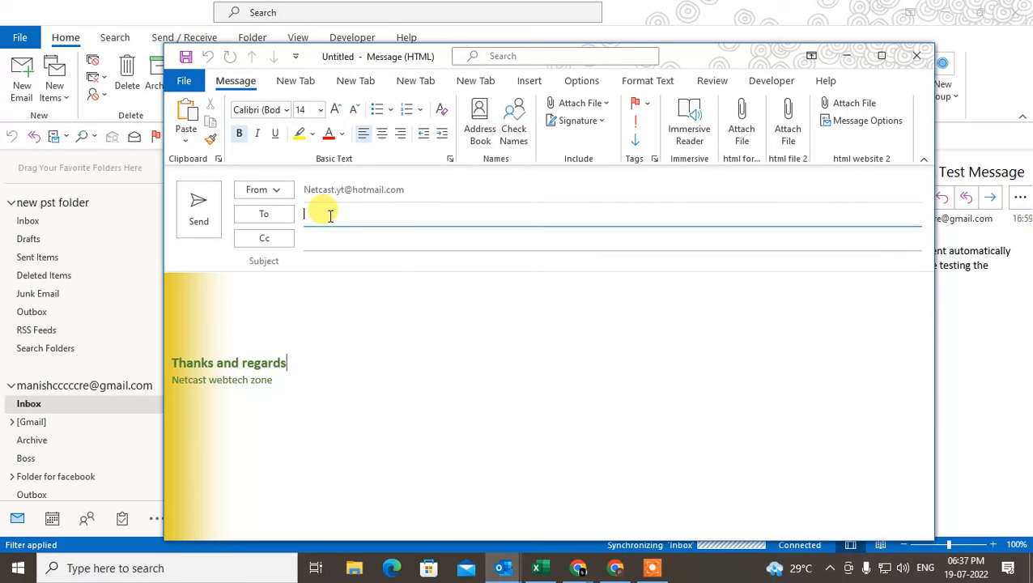
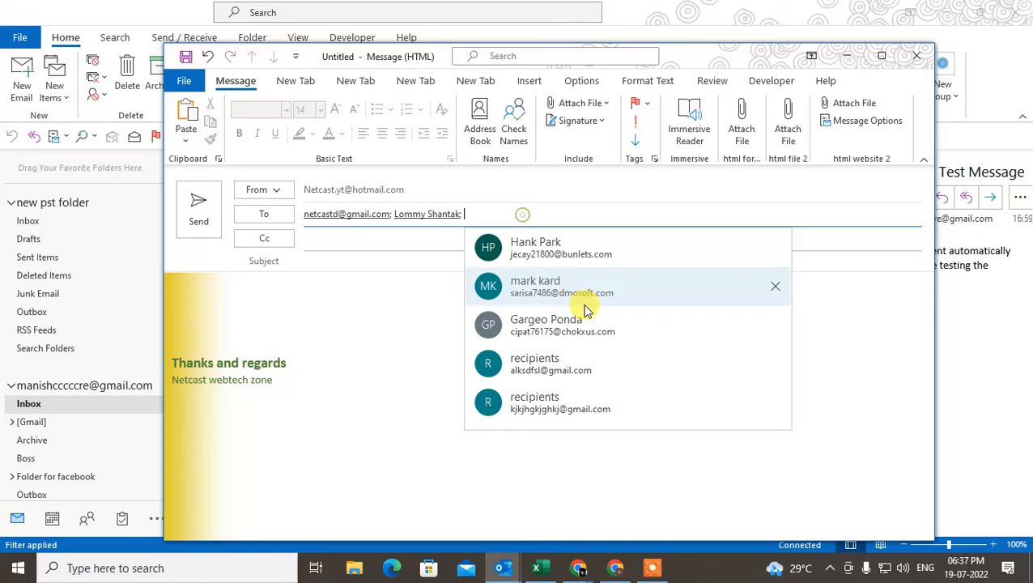
{"action": "left_click", "coordinate": [562, 286]}
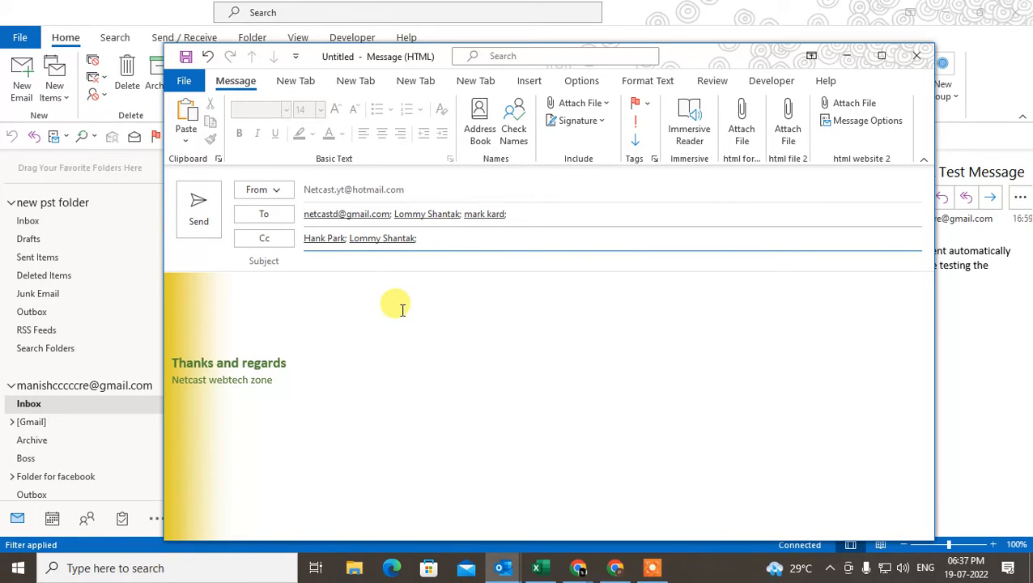
{"action": "mouse_move", "coordinate": [544, 333]}
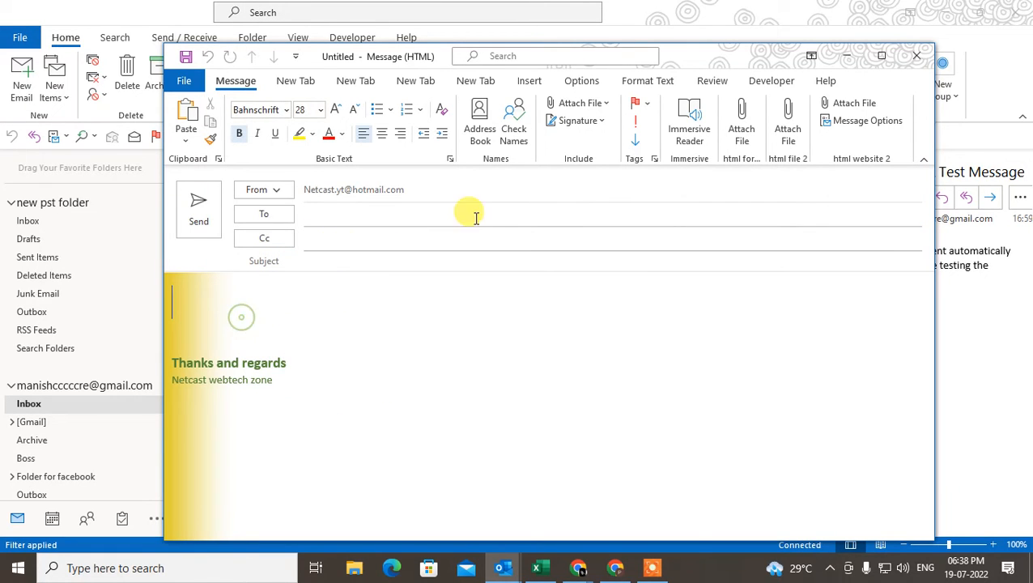
{"action": "left_click", "coordinate": [581, 81]}
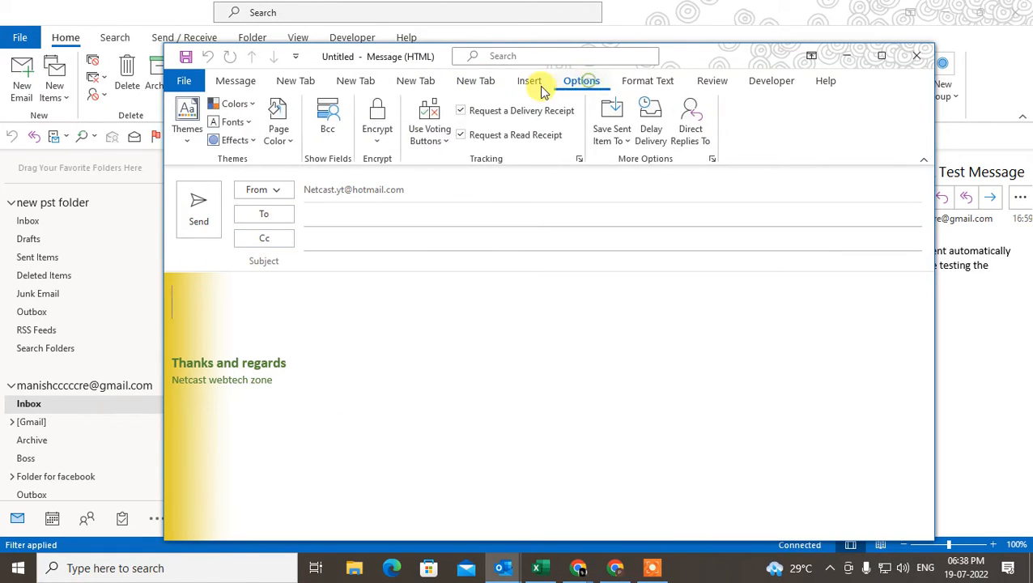
{"action": "left_click", "coordinate": [327, 113]}
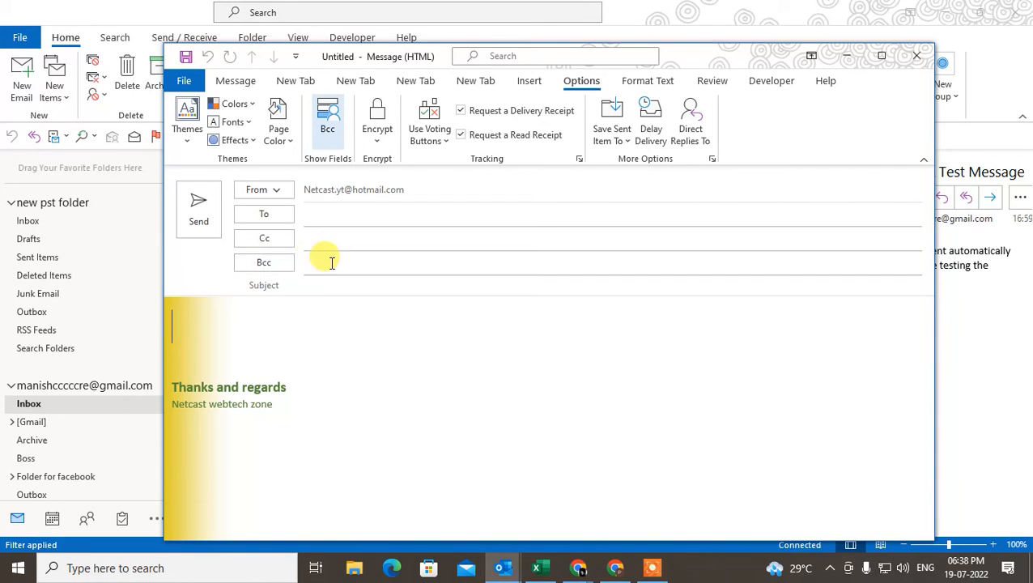
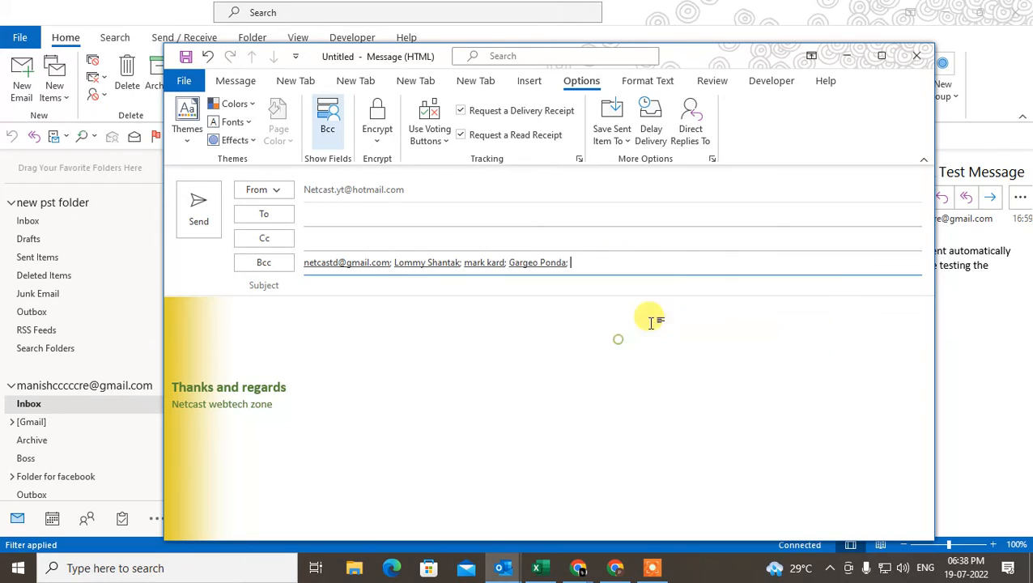
Step: Finish the Bcc list with 'recipients;' and add placeholder body text 'asdf'
{"action": "type", "text": "recipients;"}
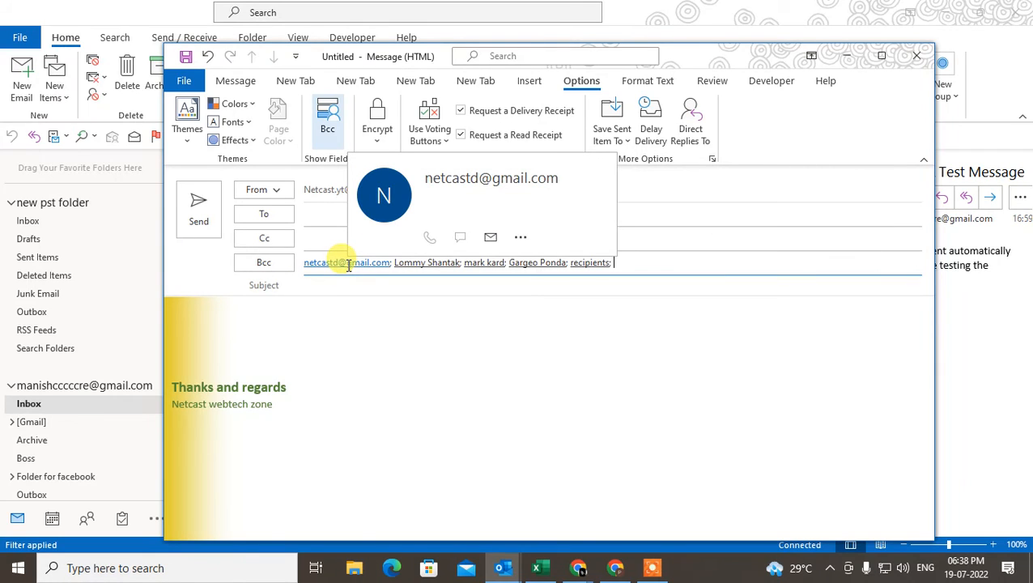
{"action": "type", "text": "asdf s"}
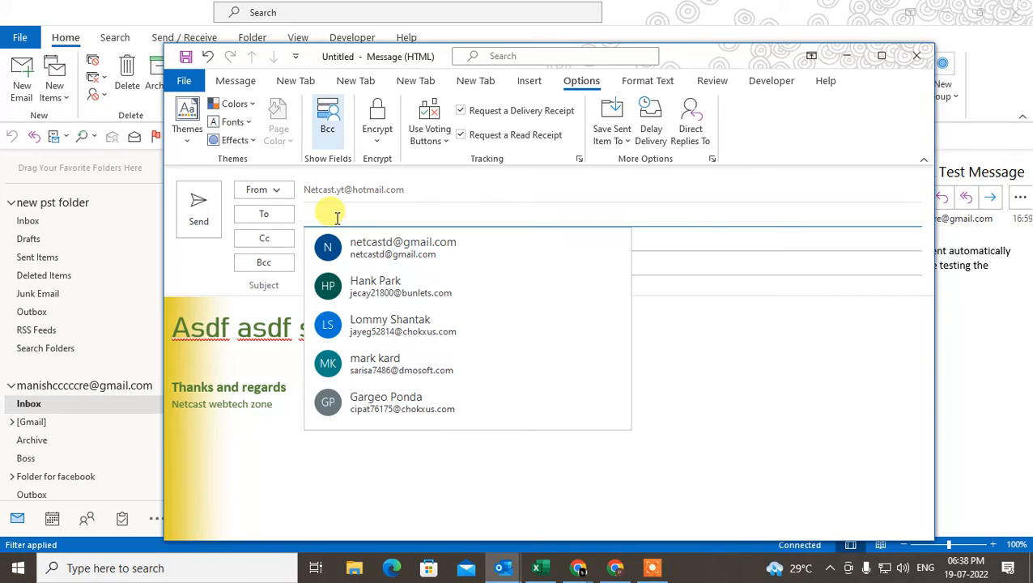
{"action": "left_click", "coordinate": [401, 247]}
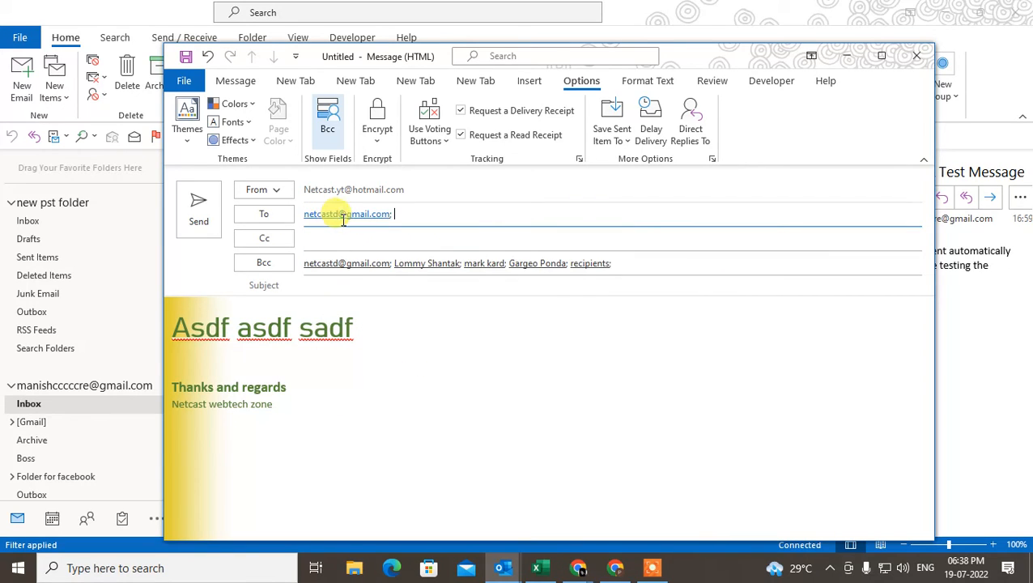
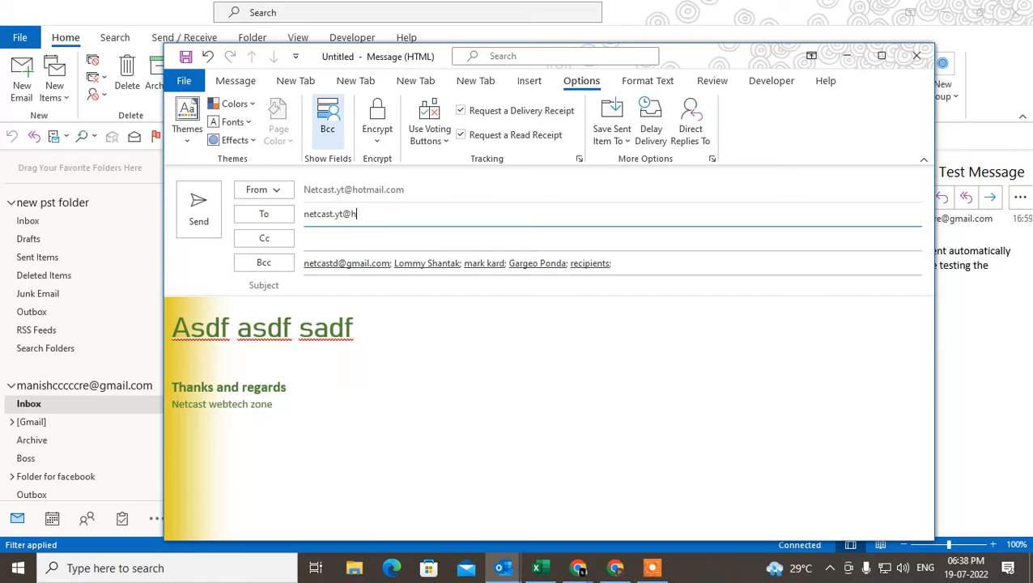